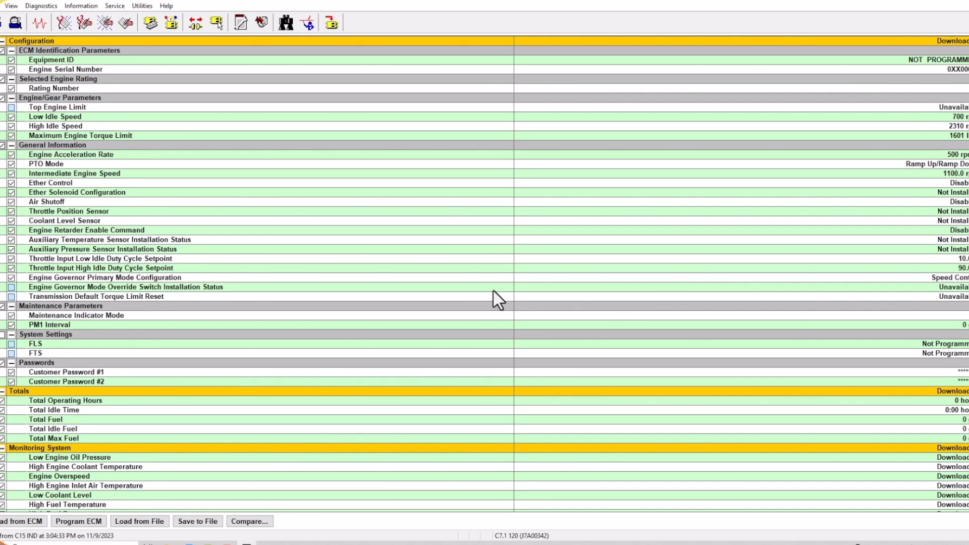
mouse_move(373, 359)
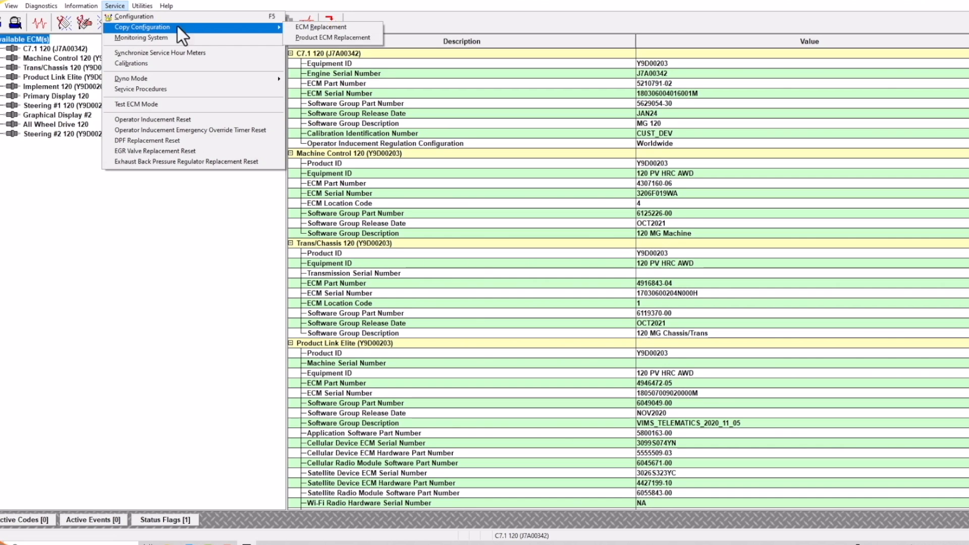
mouse_move(323, 27)
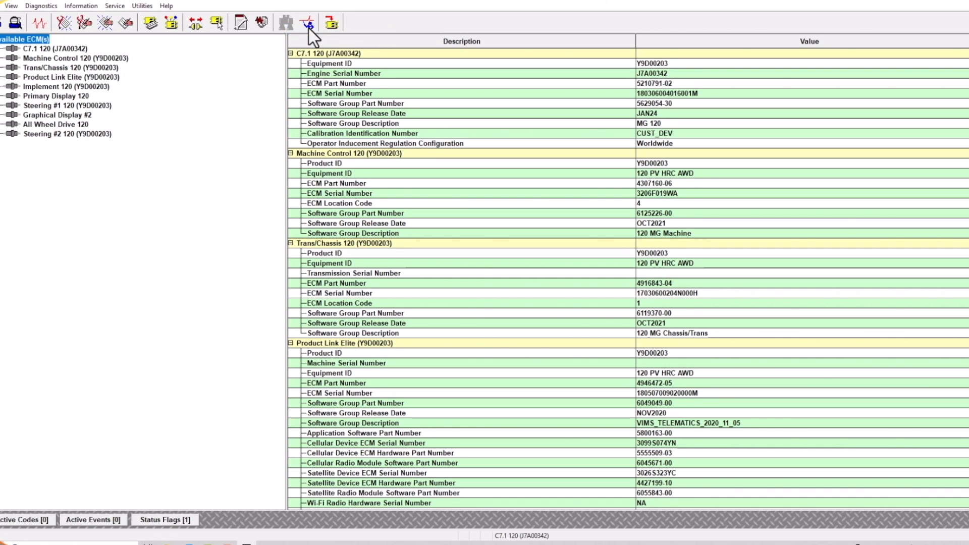
Step: Load the ECM replacement data from the saved C15 IND record and acknowledge its source
click(306, 22)
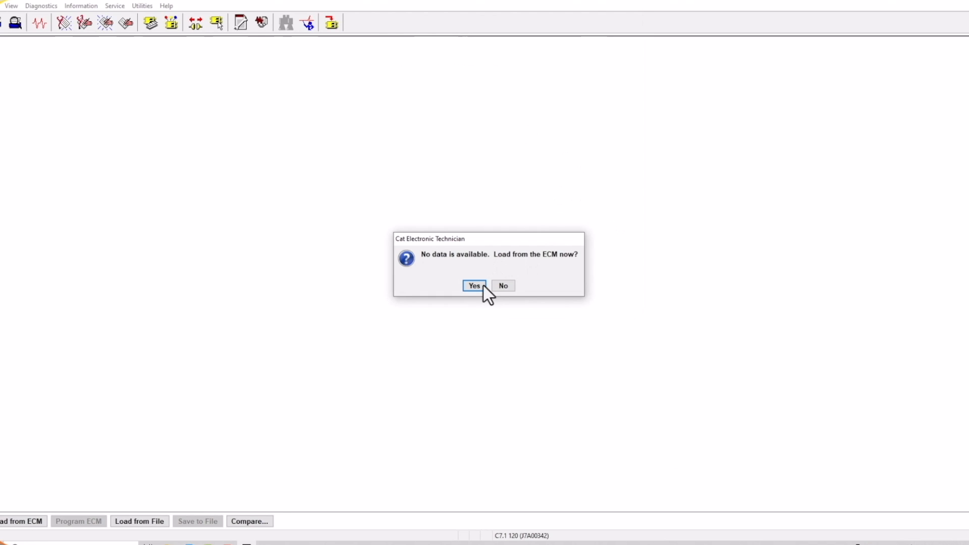
click(474, 285)
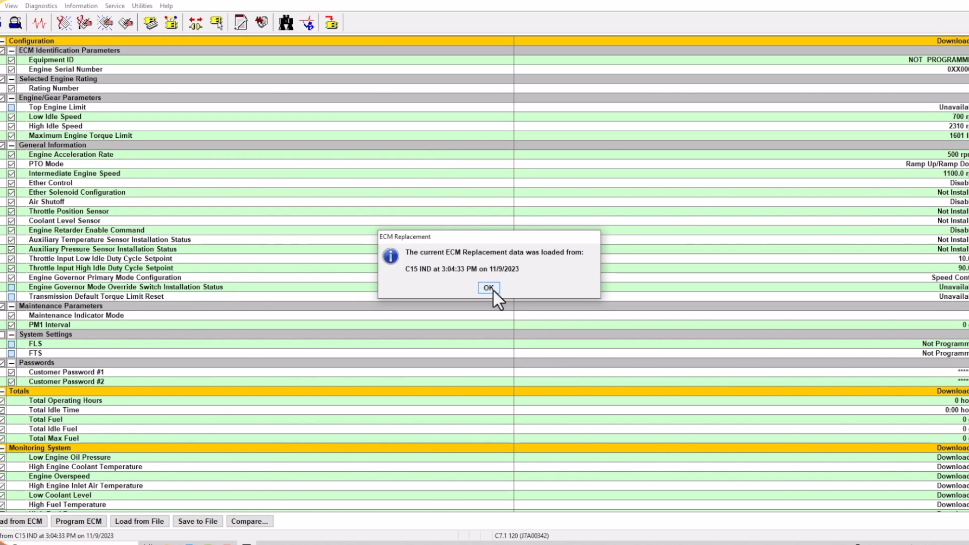
click(489, 288)
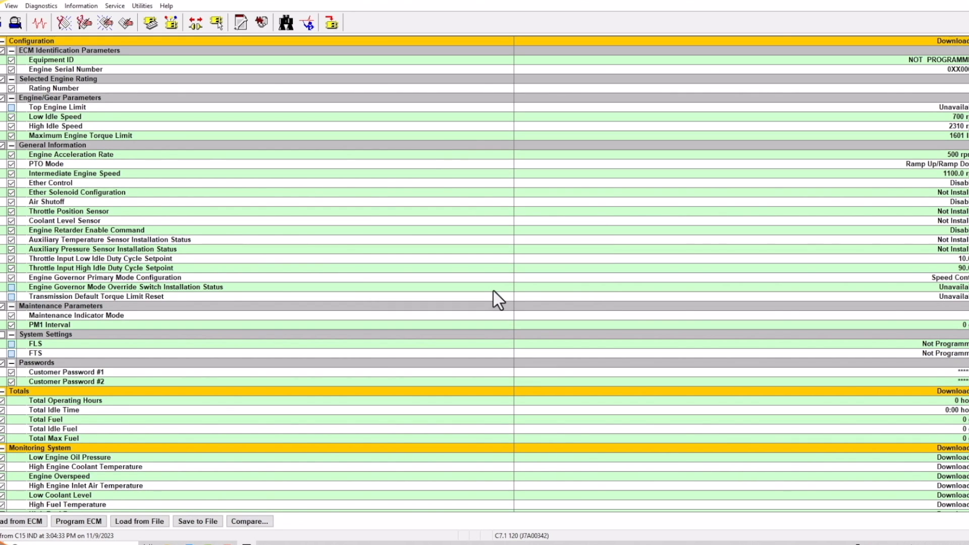
mouse_move(270, 462)
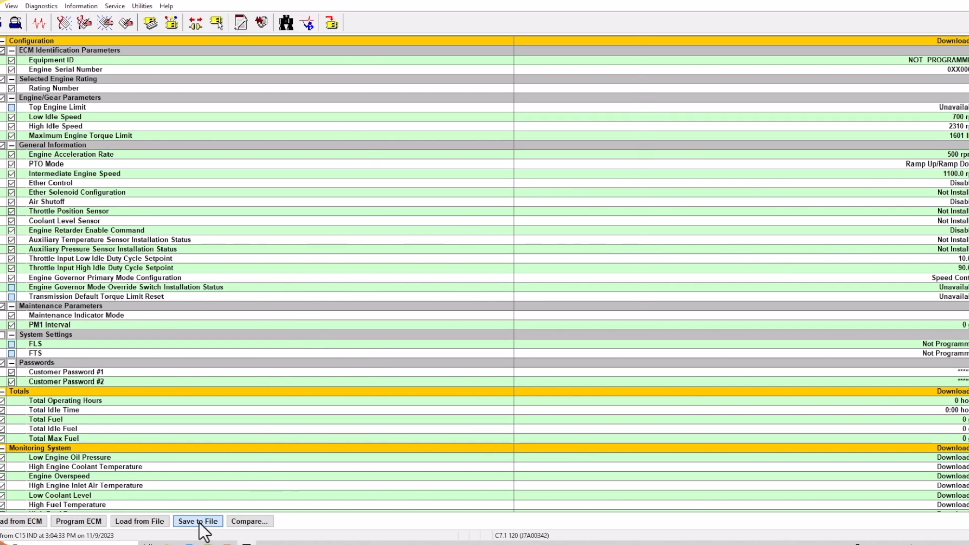
Step: Save the ECM replacement data to a file in the ECM Replacement folder
click(198, 521)
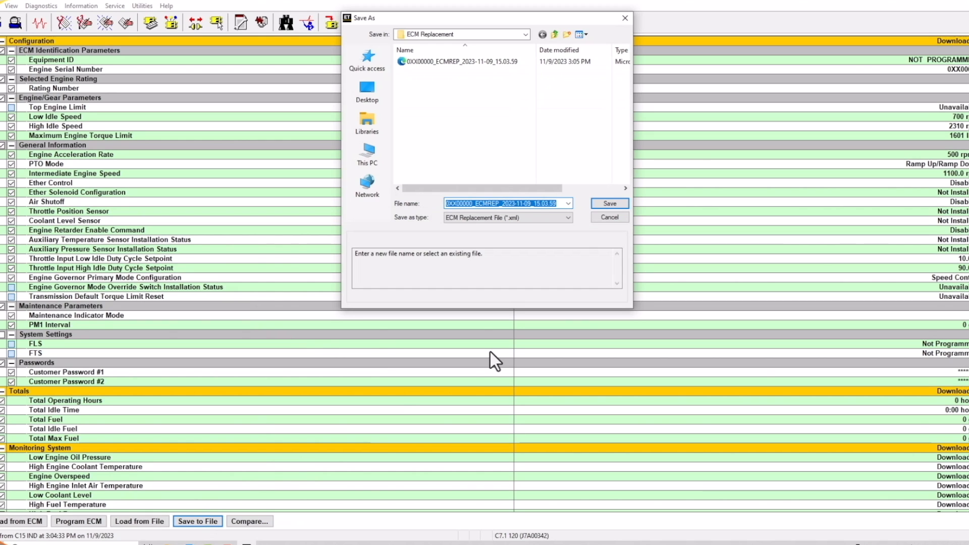
click(610, 204)
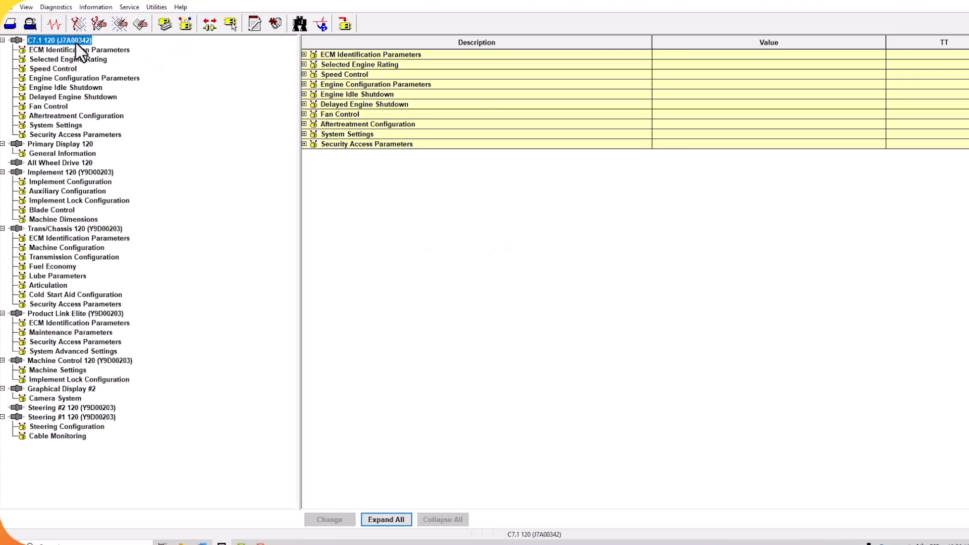
Step: Save the C7.1 120 configuration report as a PDF via Printed Reports
click(9, 6)
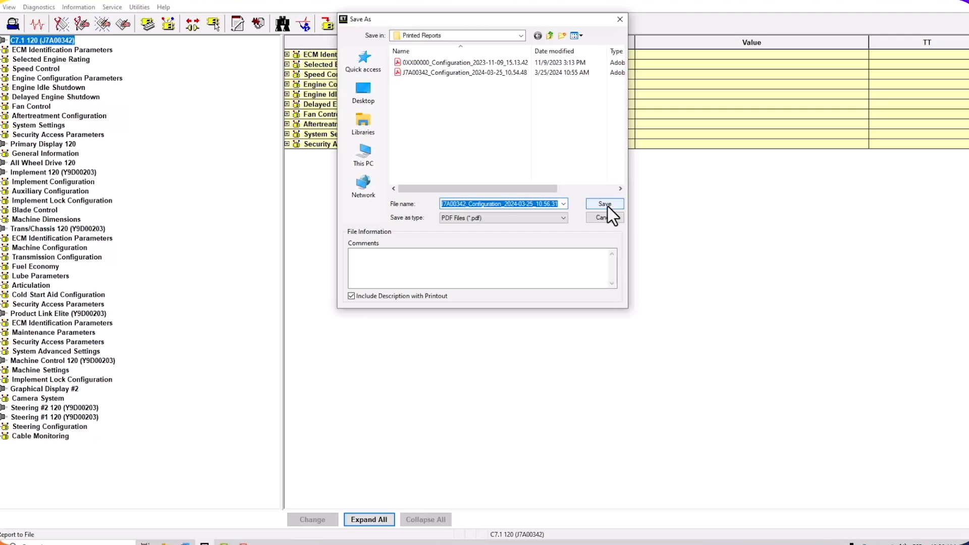
click(604, 204)
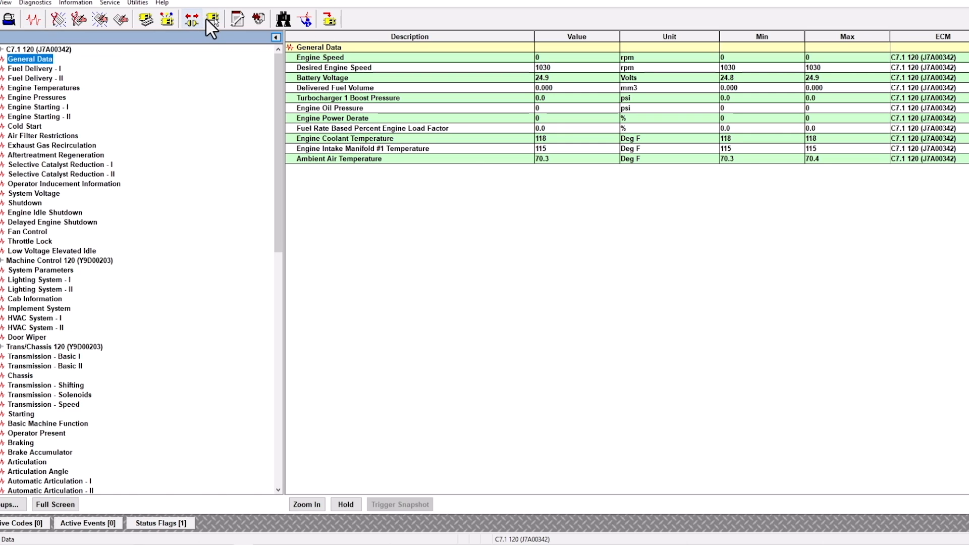
mouse_move(258, 16)
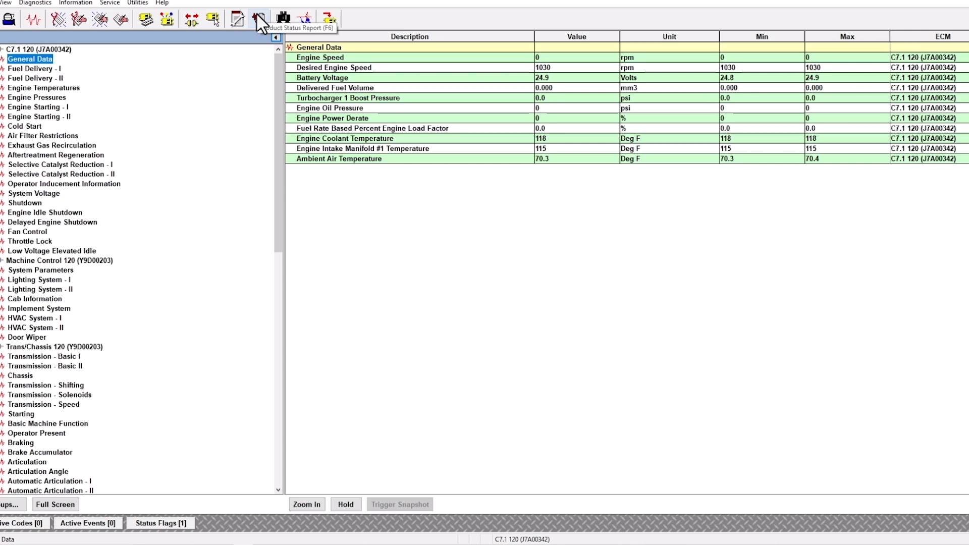
Step: Generate a product status report covering the machine's modules
click(257, 16)
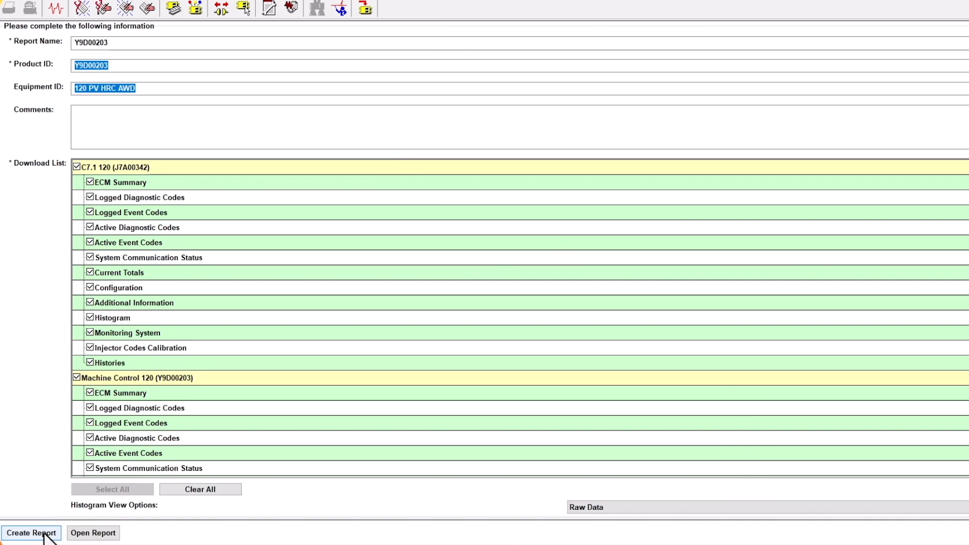
click(31, 532)
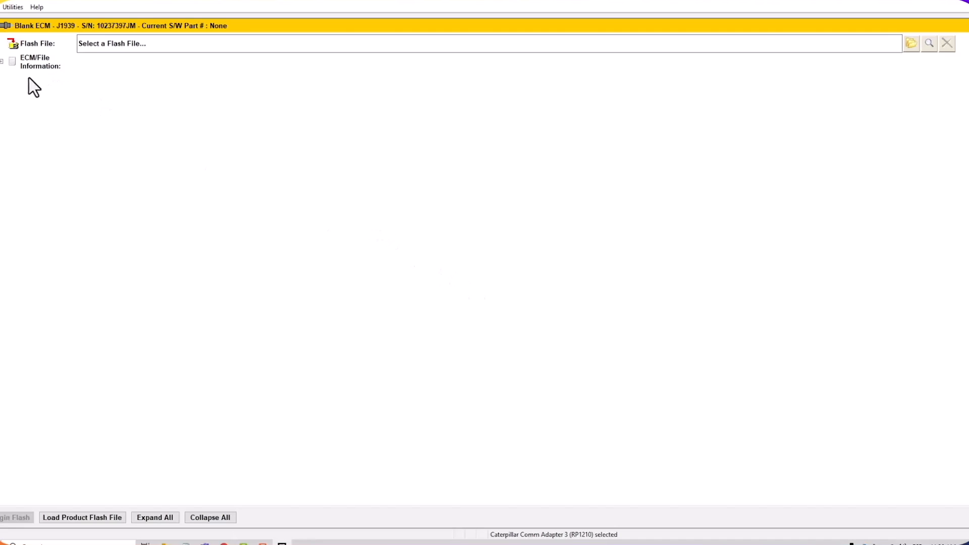
Step: Select the 6468068 flash file from the Flash folder for the blank ECM
click(3, 61)
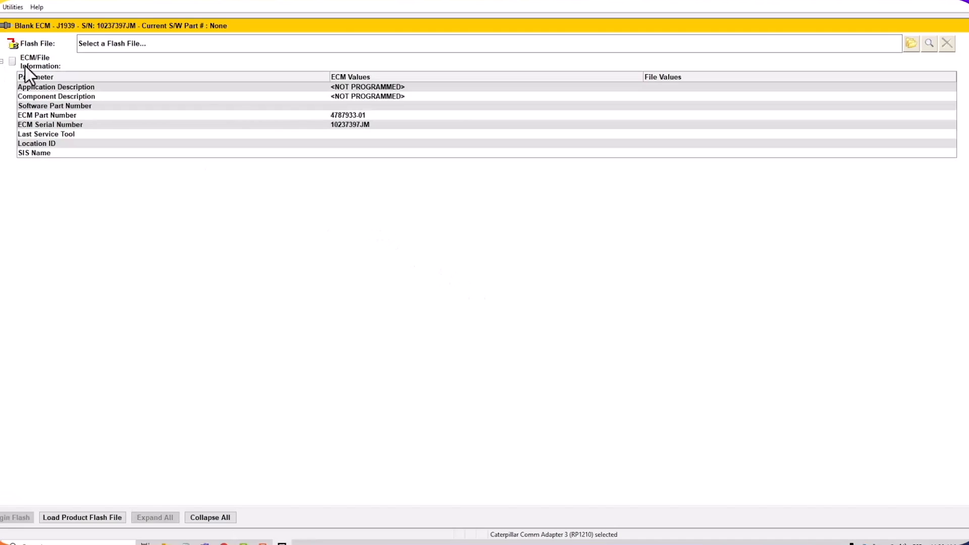
mouse_move(826, 96)
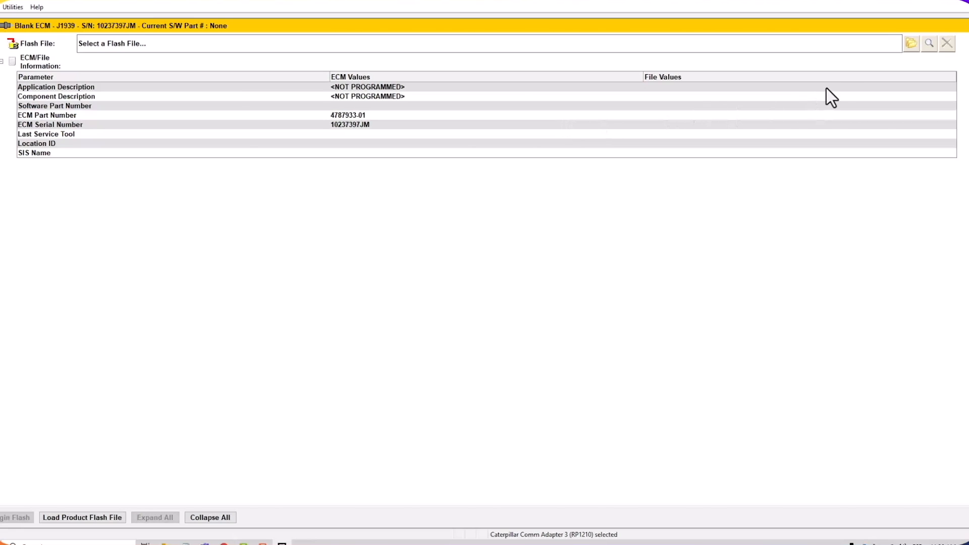
click(911, 42)
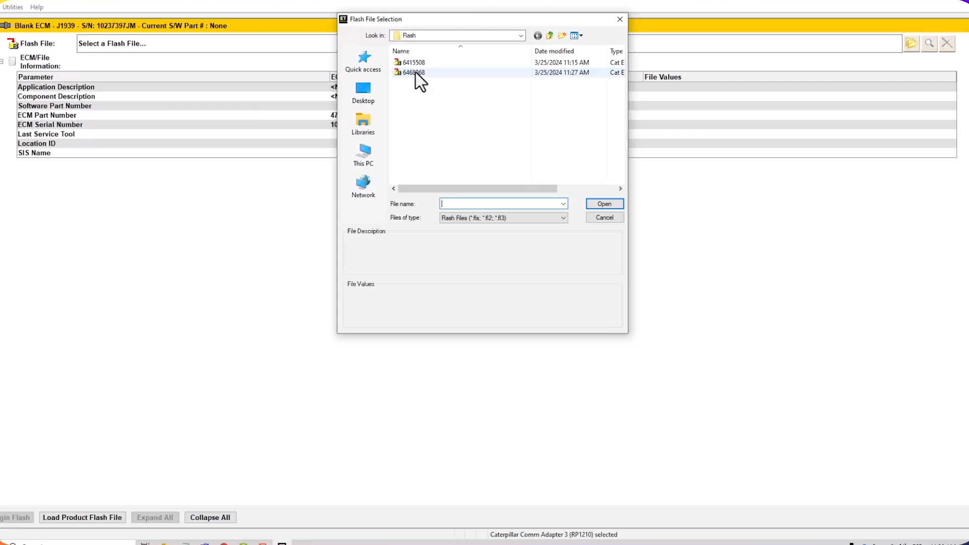
click(413, 73)
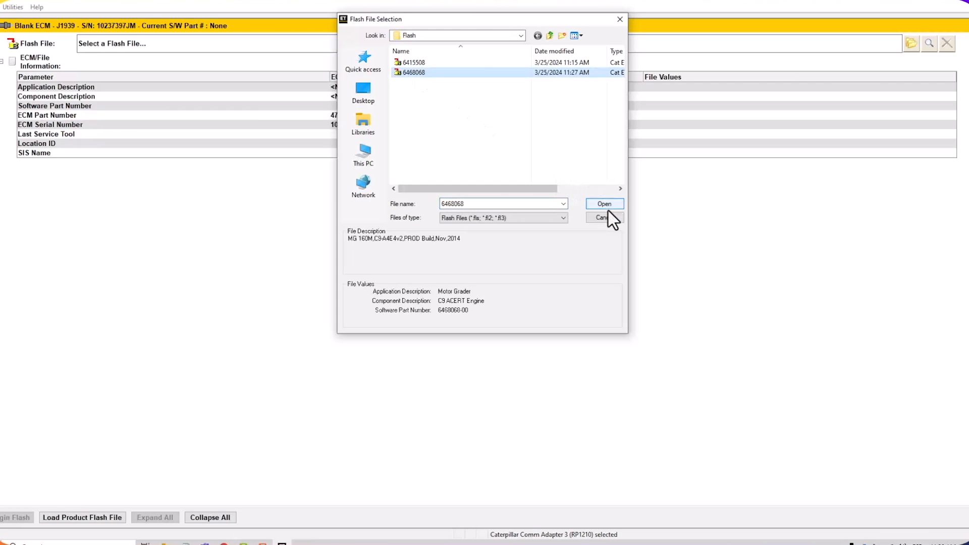
click(601, 217)
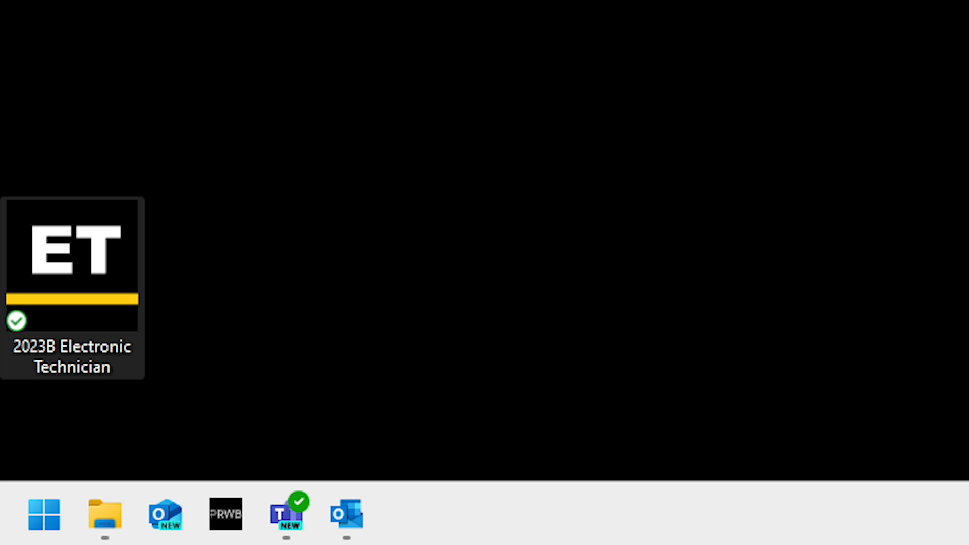
Step: Relaunch Electronic Technician, start WinFlash and acknowledge the save-replacement-files reminder
double_click(70, 252)
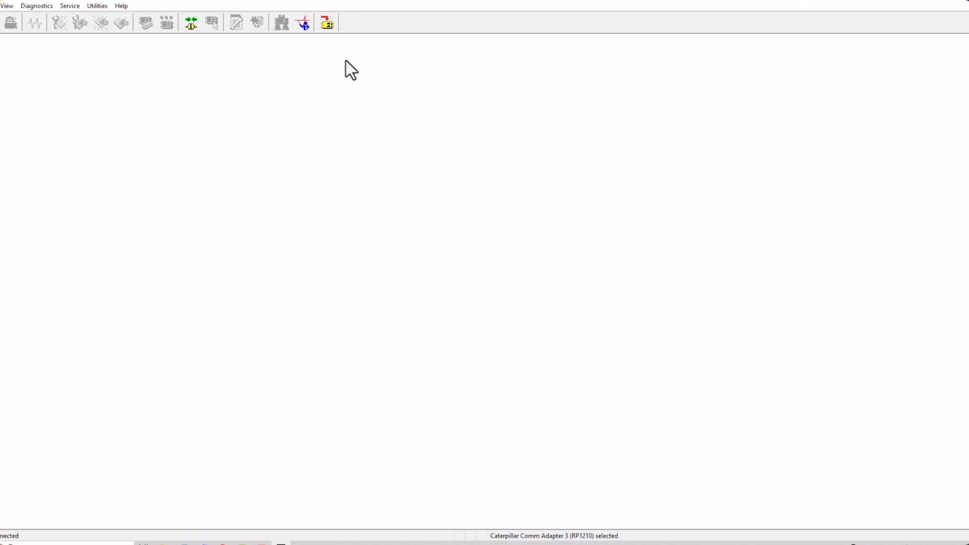
mouse_move(327, 21)
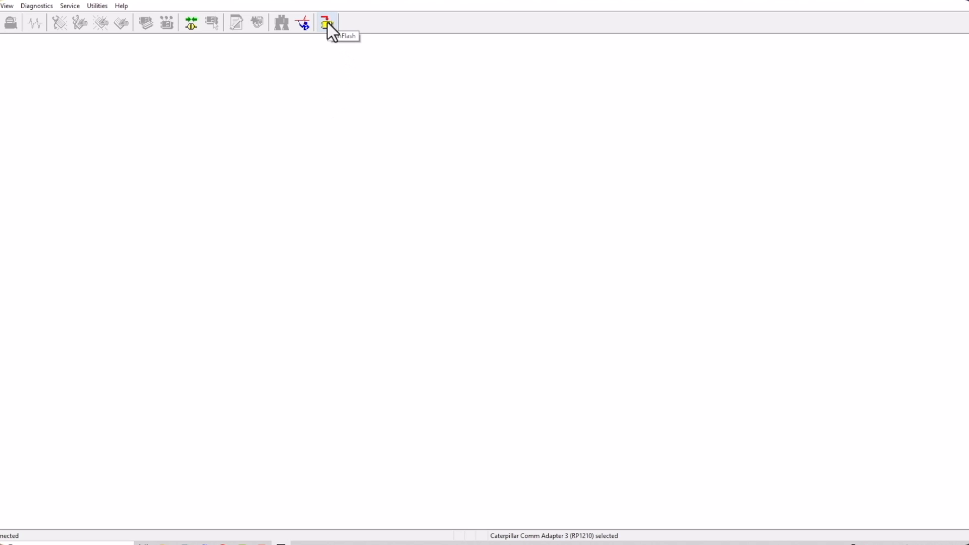
click(326, 21)
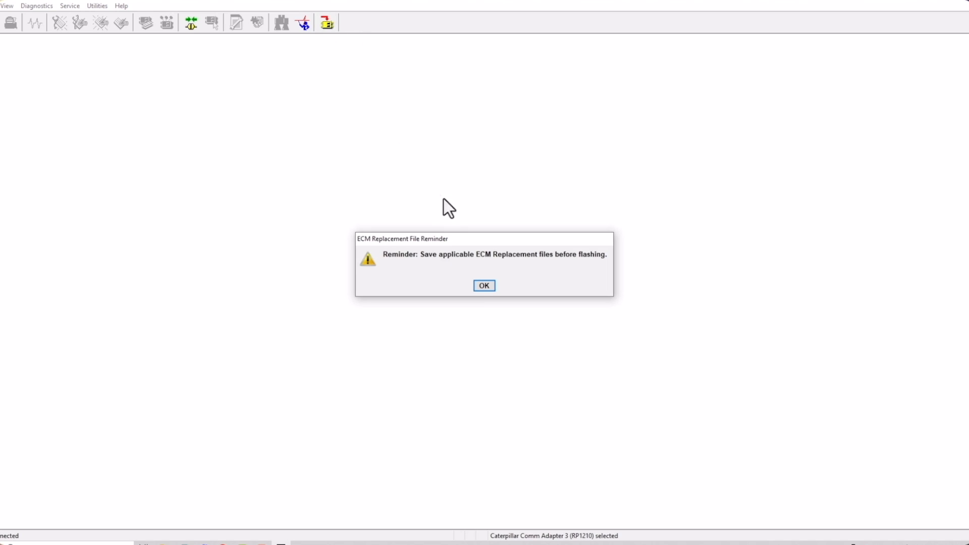
click(485, 284)
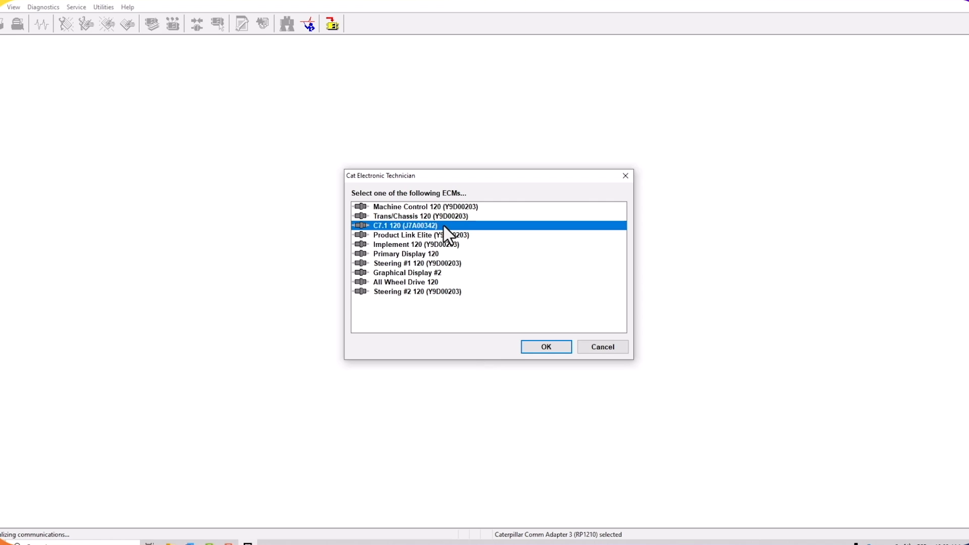
mouse_move(541, 388)
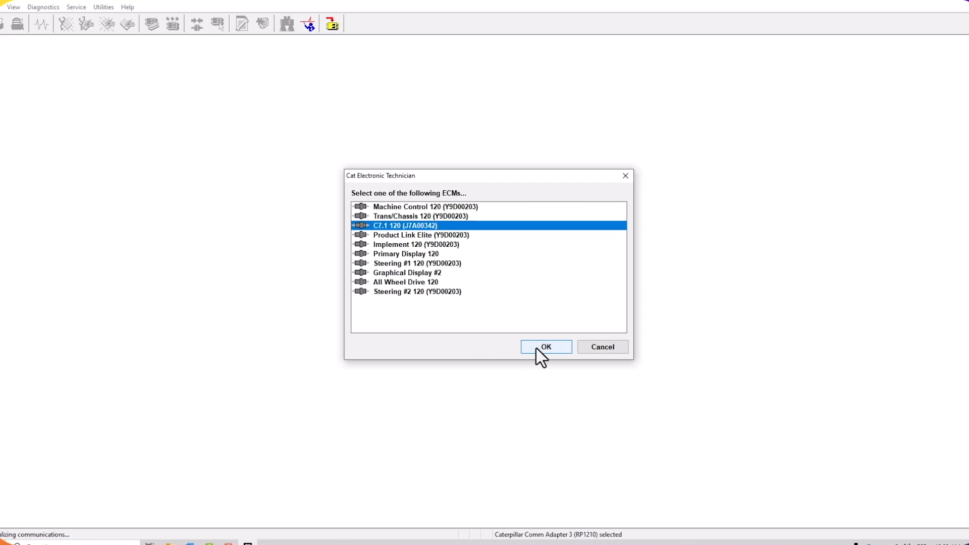
Step: Connect to the C7.1 120 (J7A00342) engine ECM for flashing
click(544, 347)
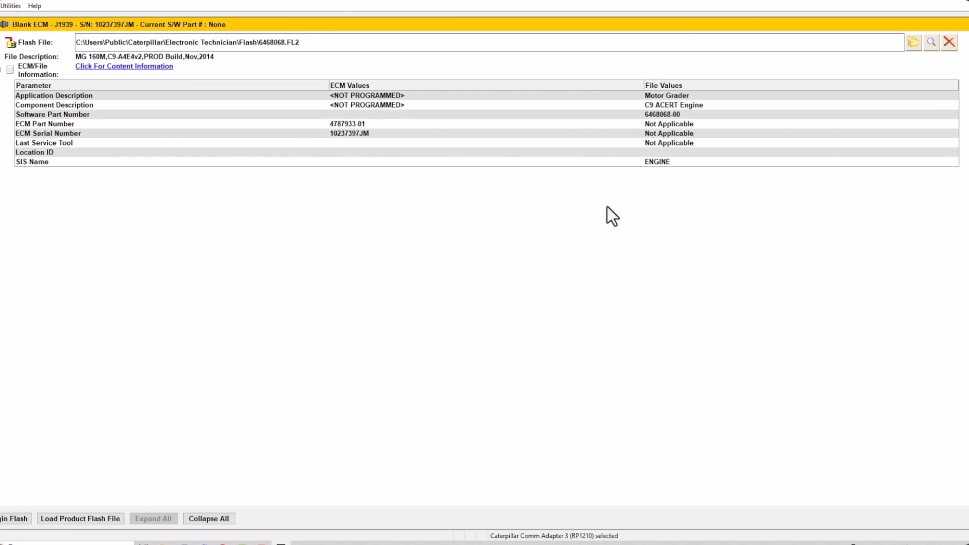
mouse_move(655, 91)
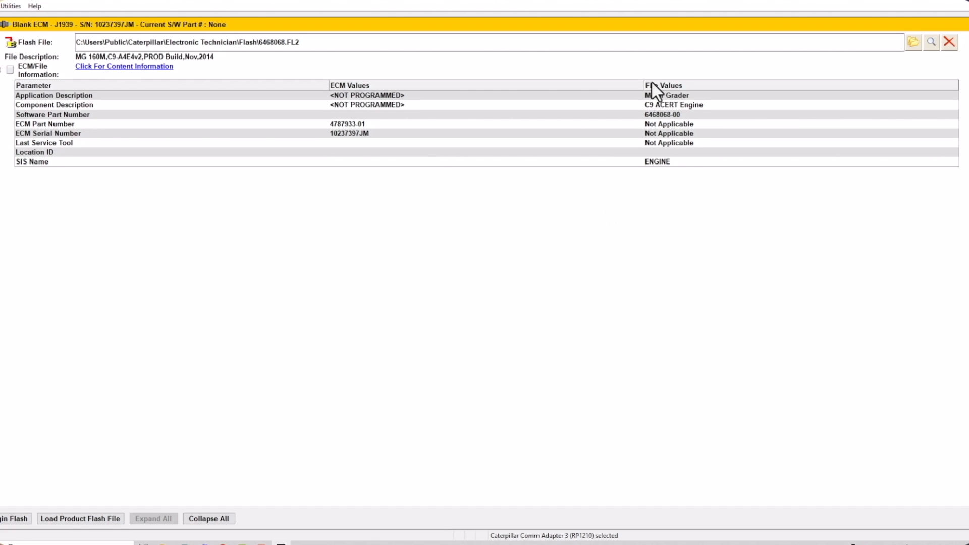
mouse_move(666, 103)
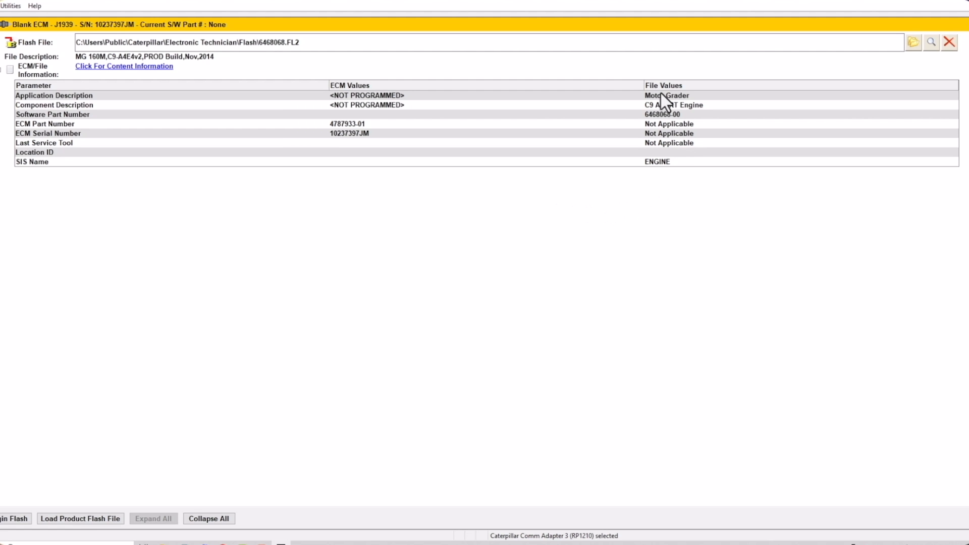
Step: Remove the loaded 6468068 flash file from the Flash File field
click(949, 43)
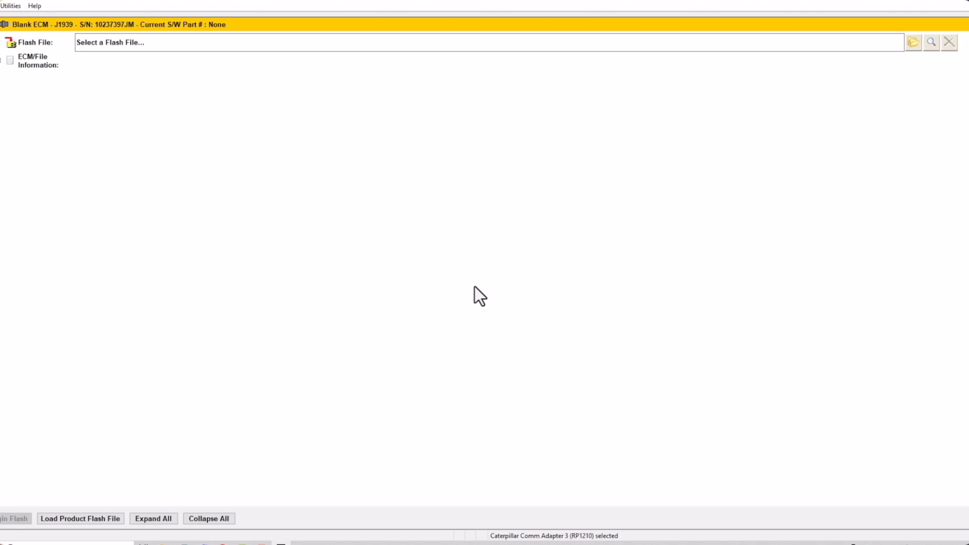
mouse_move(49, 81)
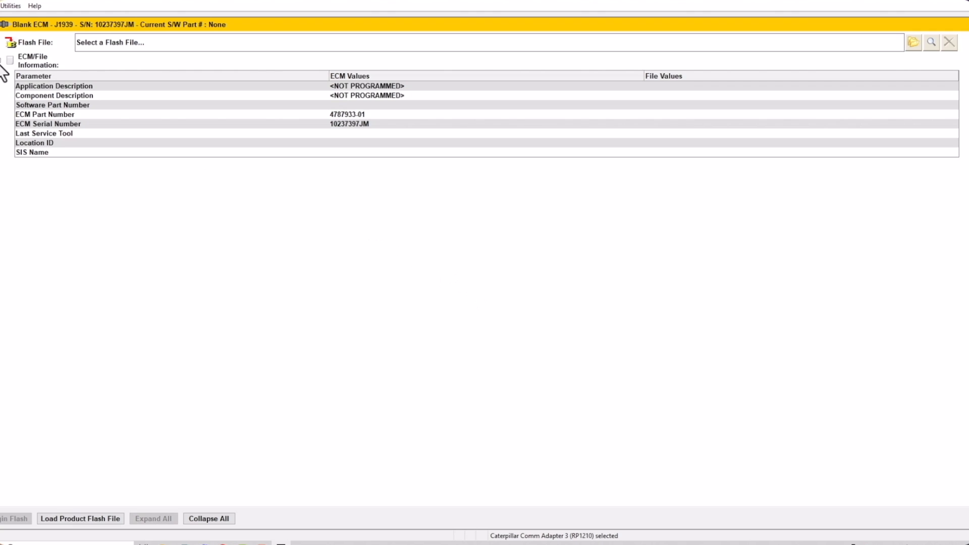
mouse_move(820, 99)
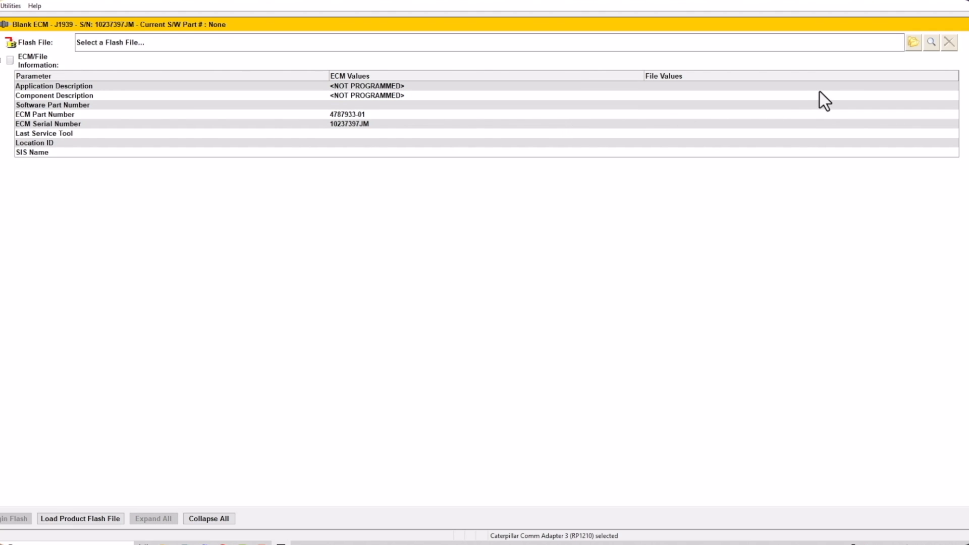
Step: Reload the 6468068 flash file, showing its Motor Grader C9 ACERT values
click(916, 42)
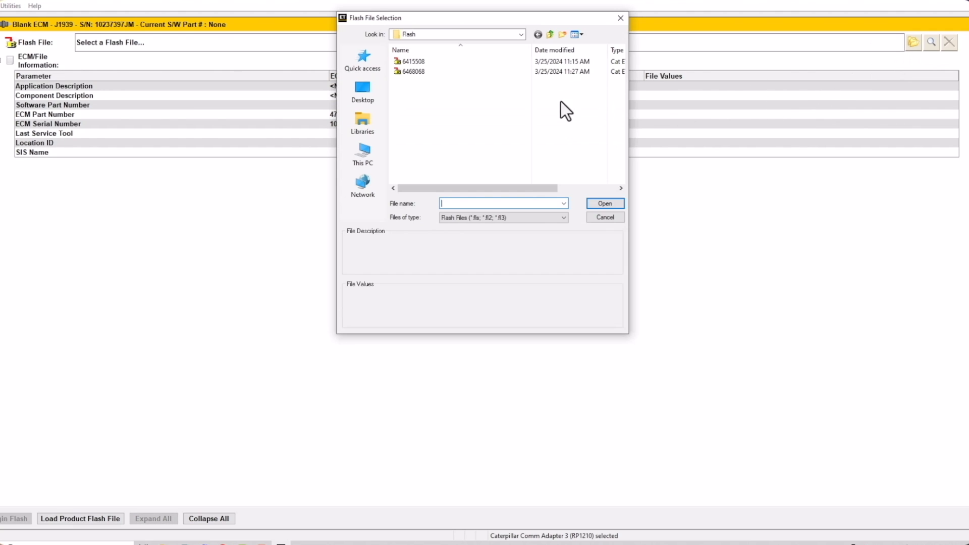
mouse_move(423, 89)
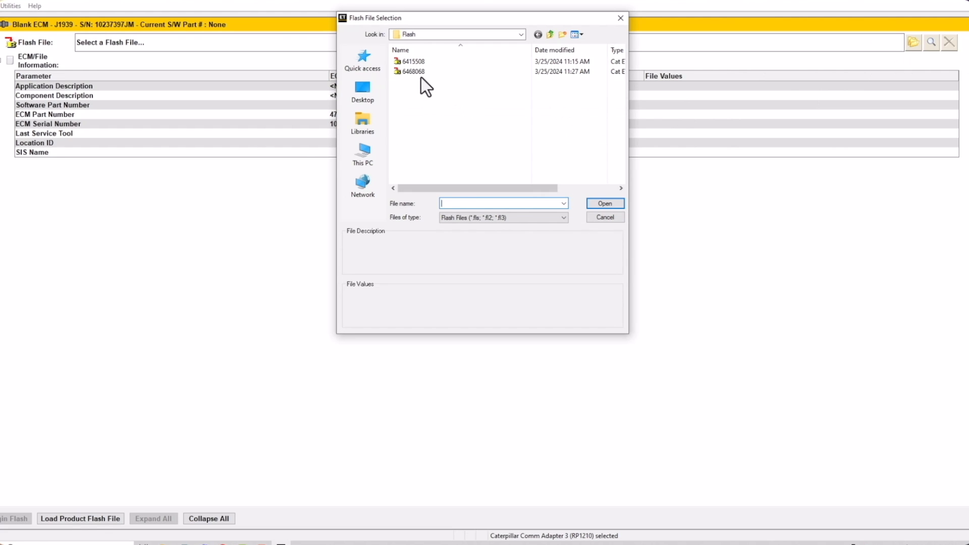
click(414, 71)
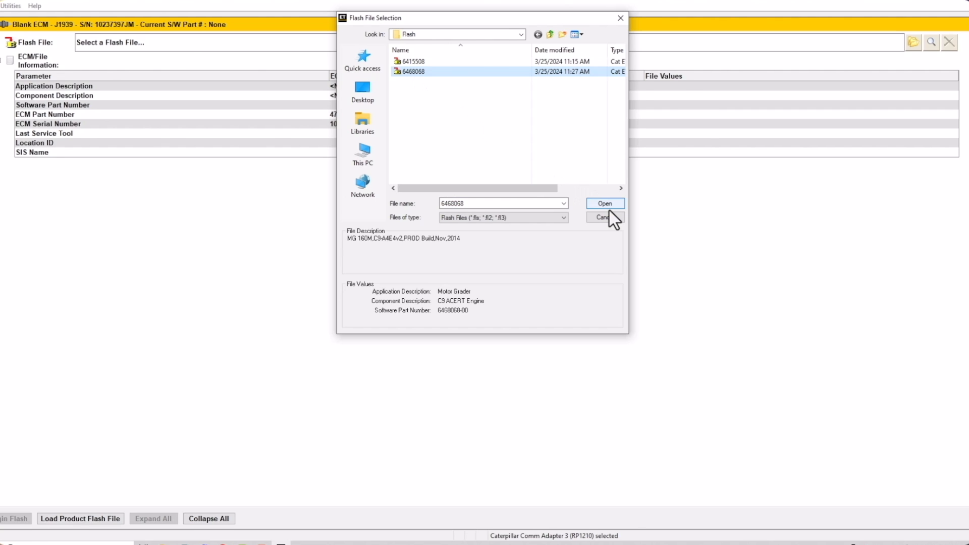
click(604, 204)
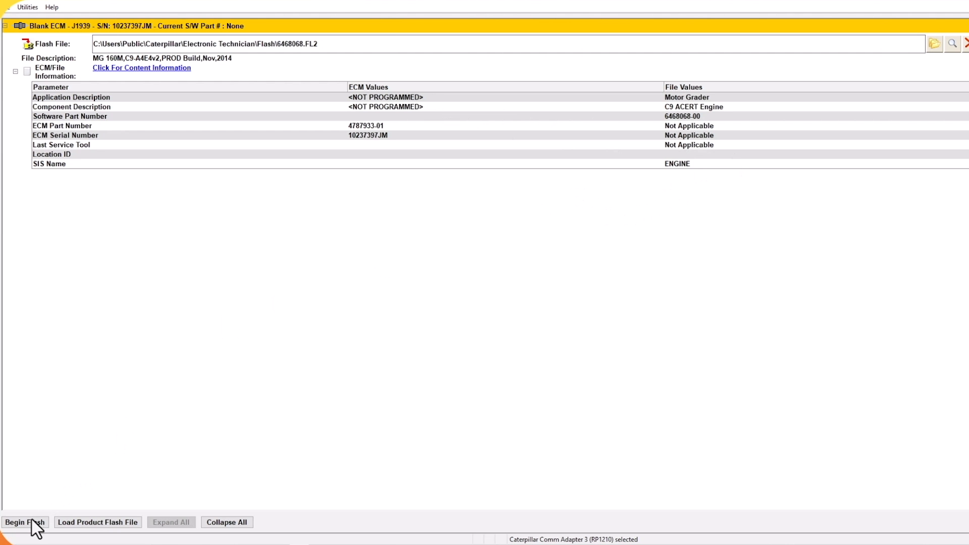
Step: Flash 6468068 onto the blank ECM and continue to Cat ET after success
click(24, 522)
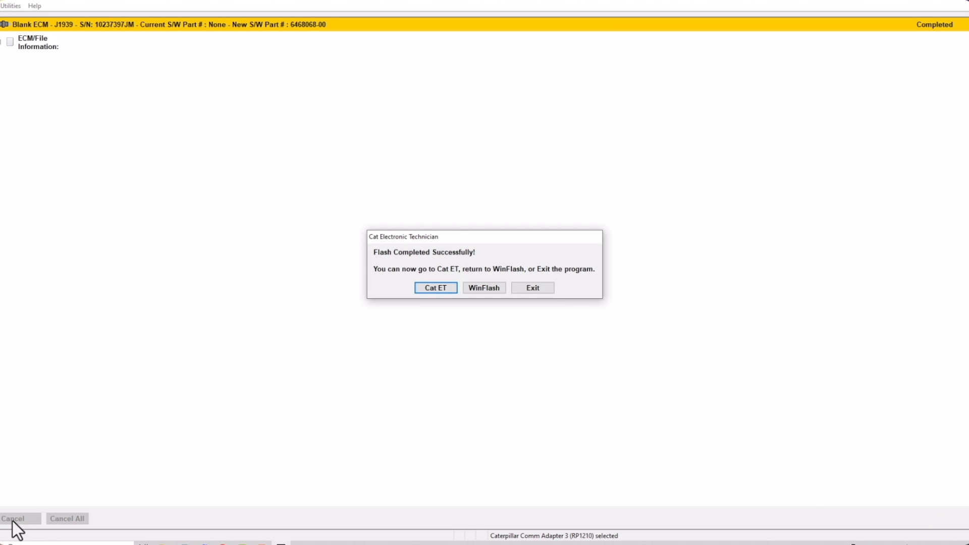
click(435, 288)
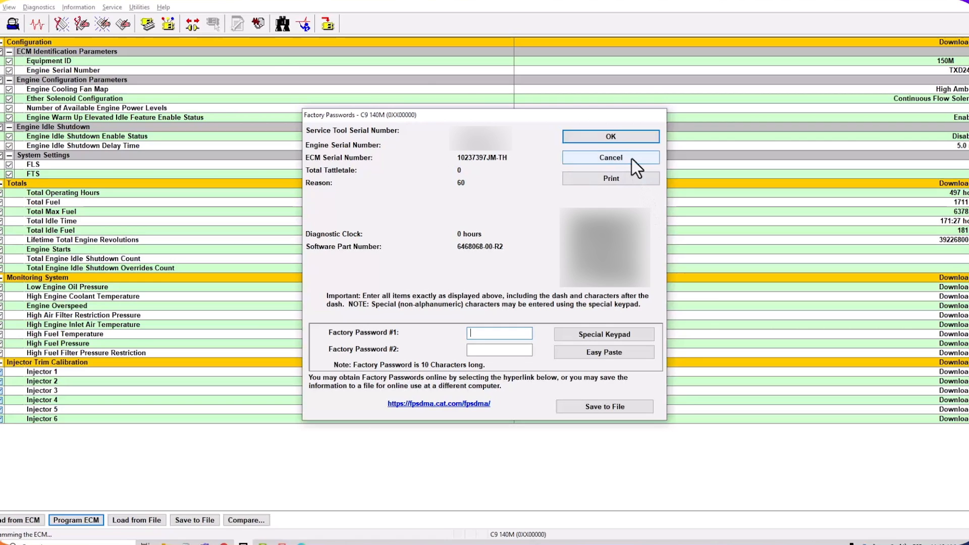
Step: Cancel the Factory Passwords request and bring up the Service menu
click(610, 157)
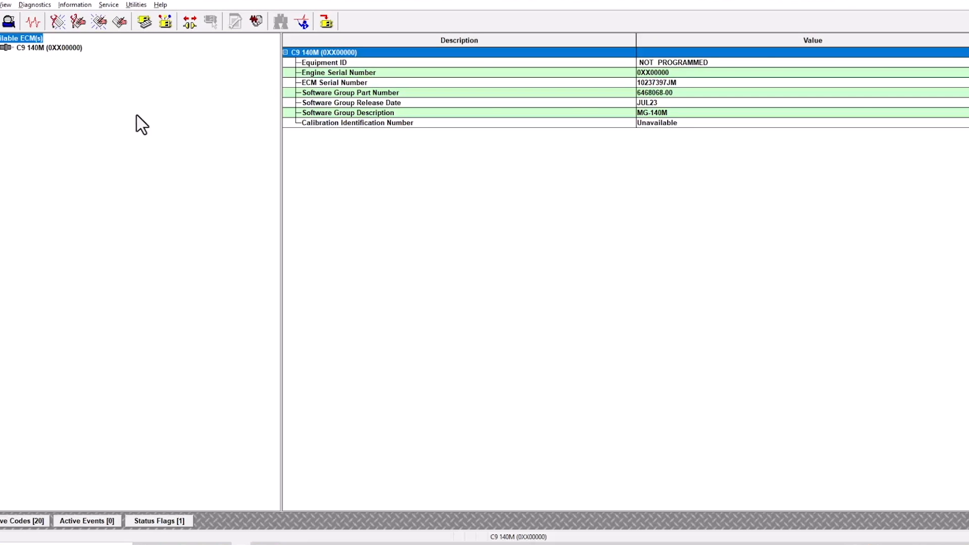
click(109, 4)
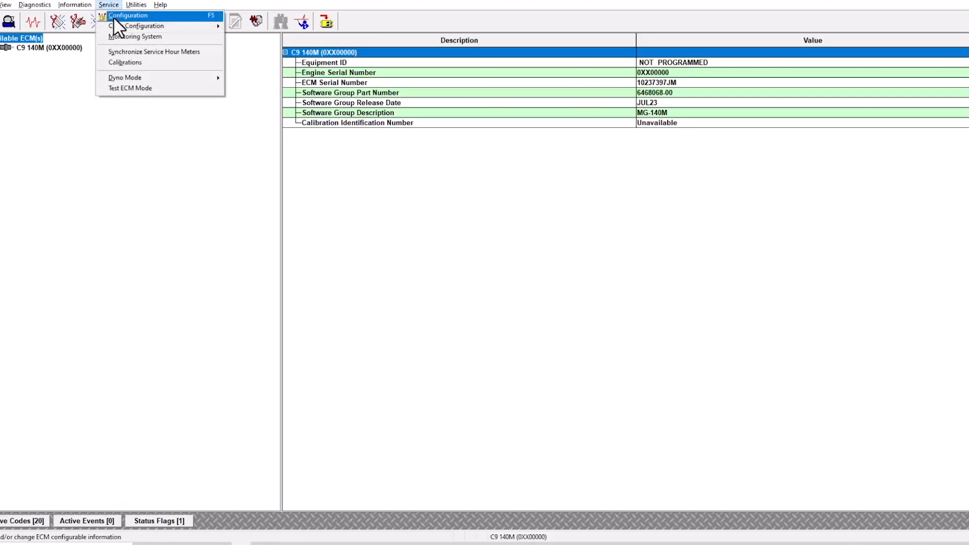
mouse_move(130, 88)
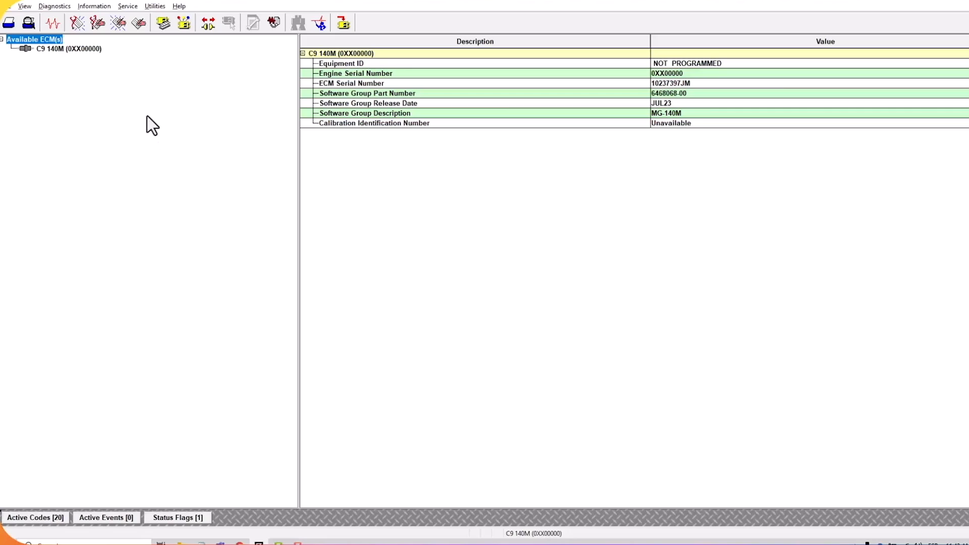
Step: Load the saved C9 140M ECM replacement file via Copy Configuration and program the ECM with it
click(127, 5)
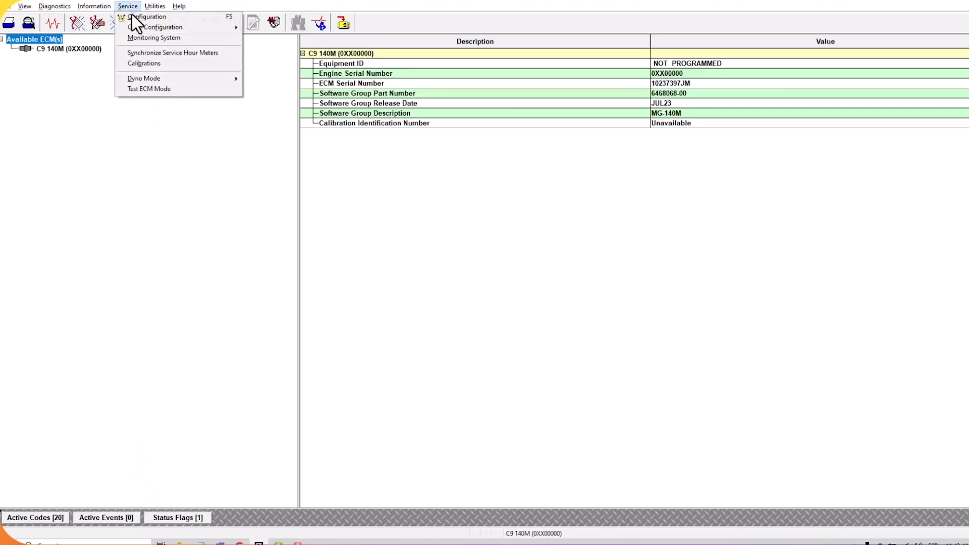
mouse_move(154, 27)
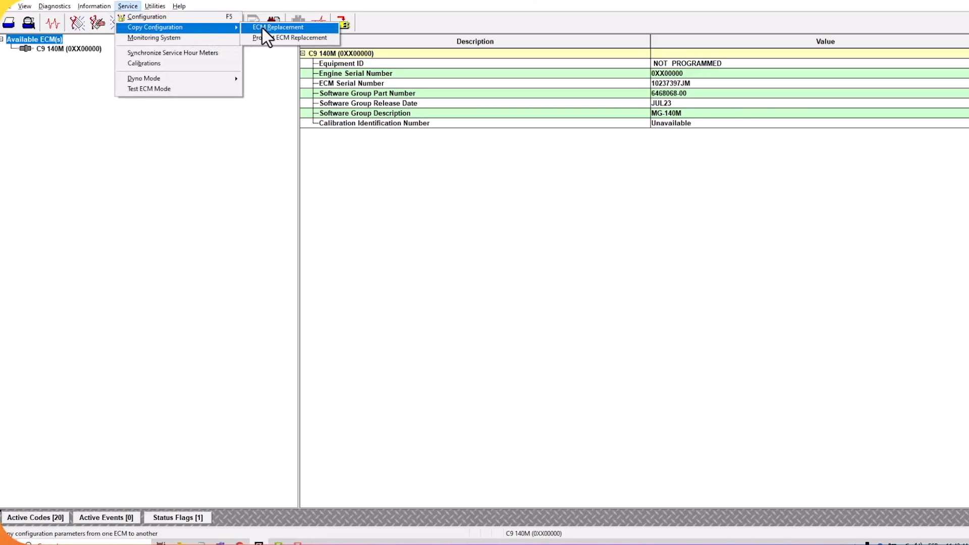
click(279, 27)
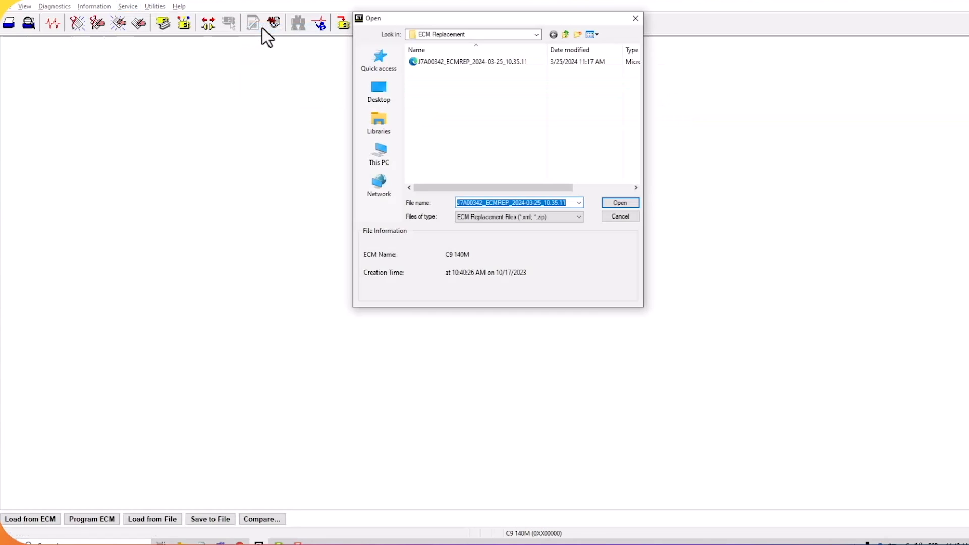
mouse_move(490, 121)
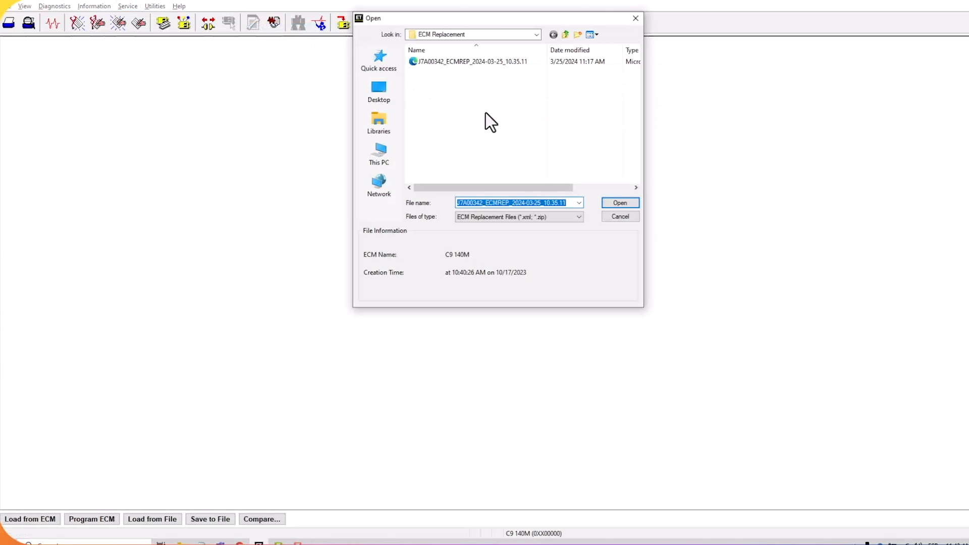
click(476, 61)
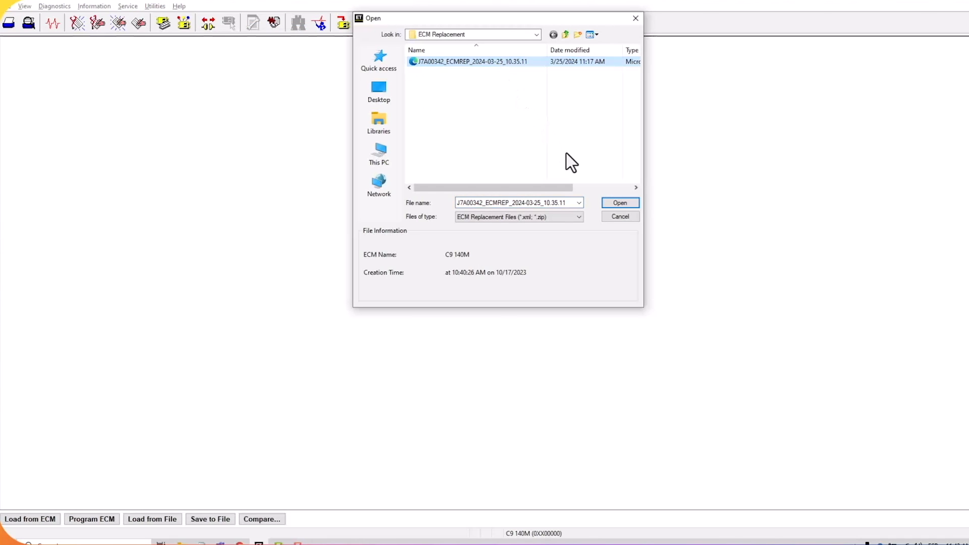
mouse_move(619, 202)
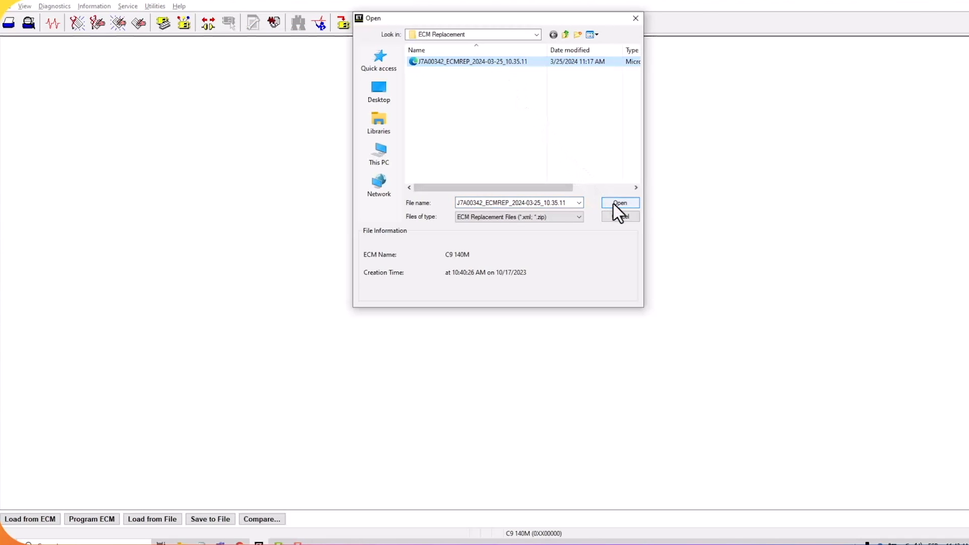
click(619, 202)
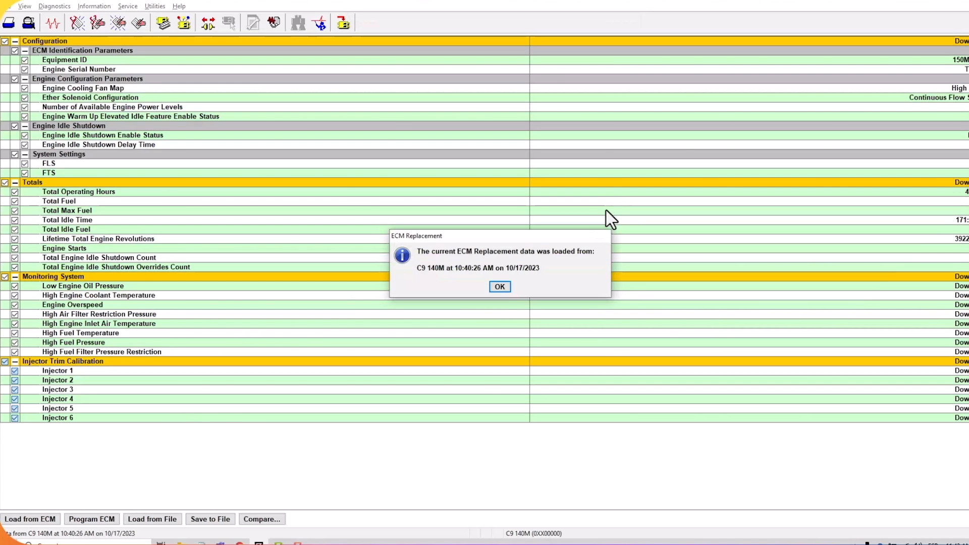
click(498, 287)
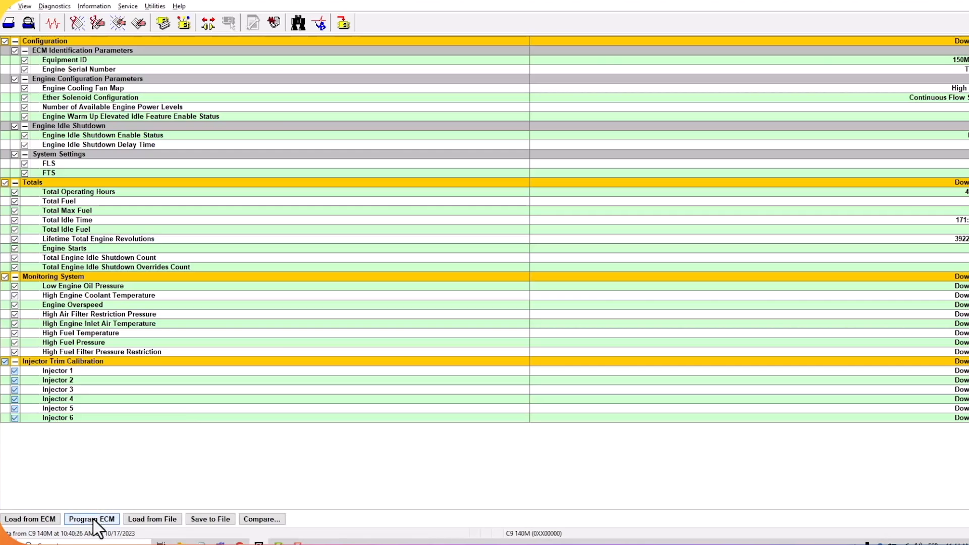
click(91, 519)
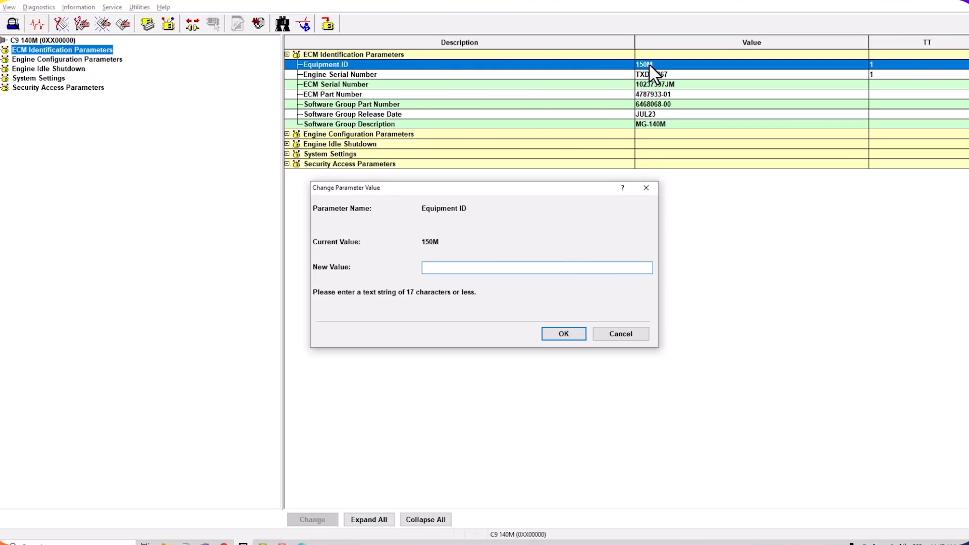
Step: Set the Equipment ID parameter to 140M and confirm programming it to the ECM
text(140M)
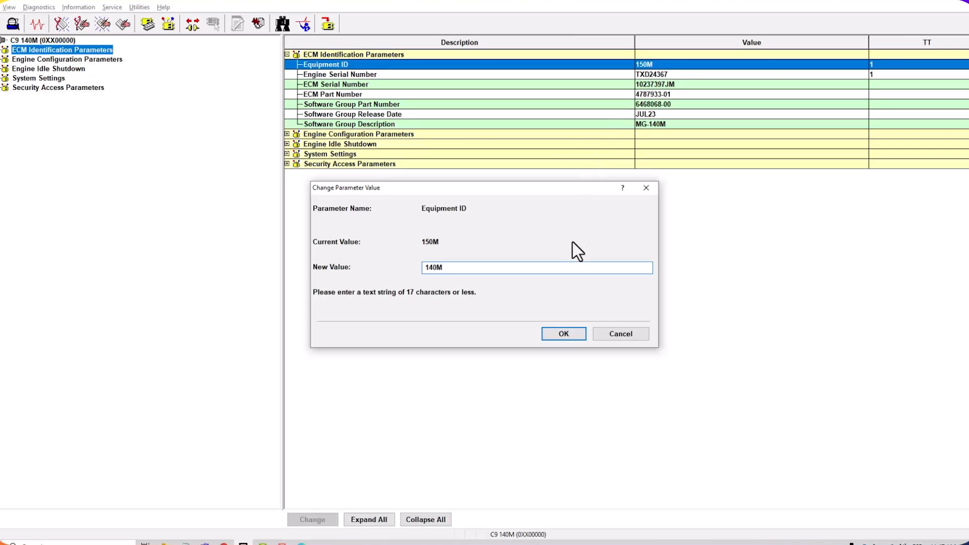
click(563, 333)
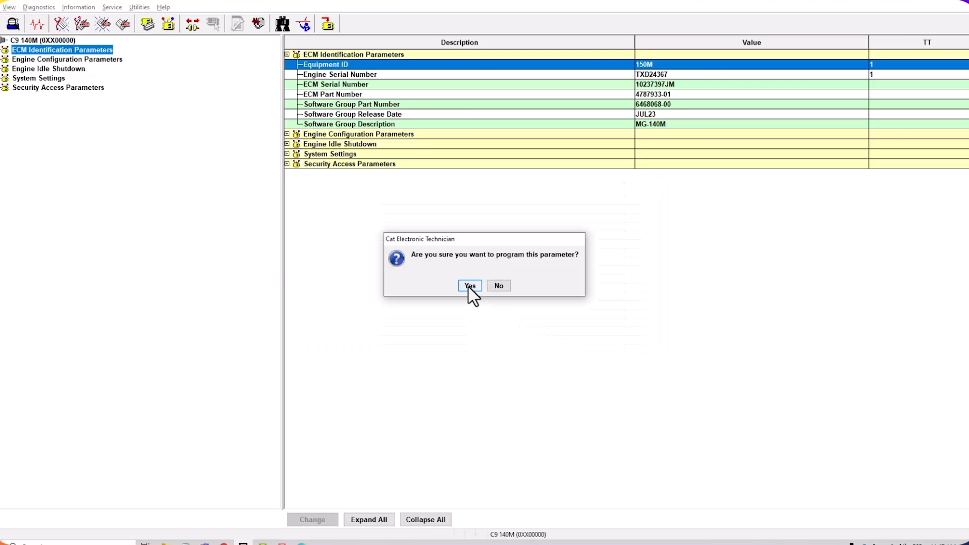
click(469, 286)
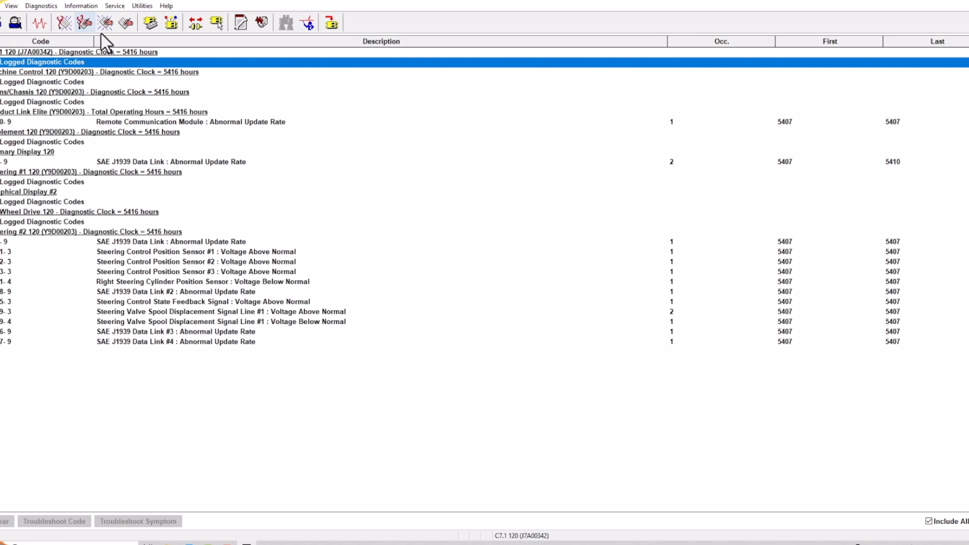